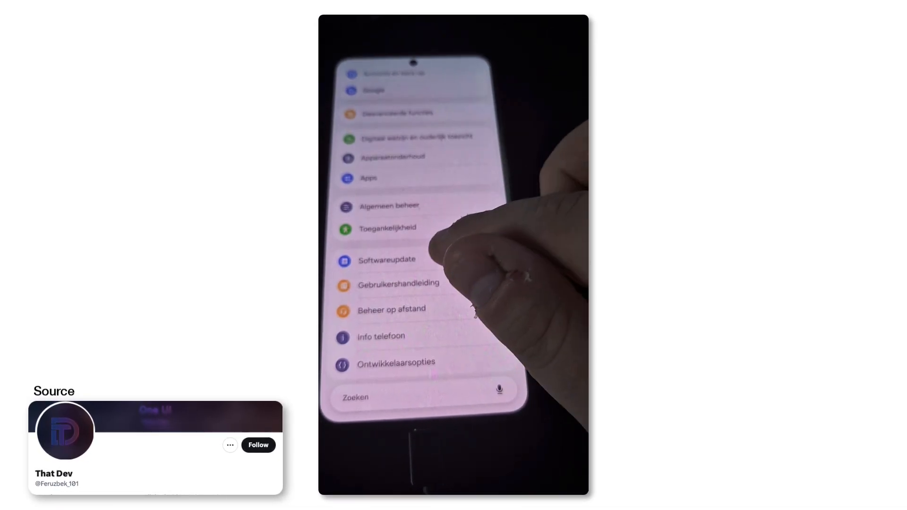
Enter the Galaxy AI page and scroll its feature list past Photo assist and Audio eraser.
left_click(386, 259)
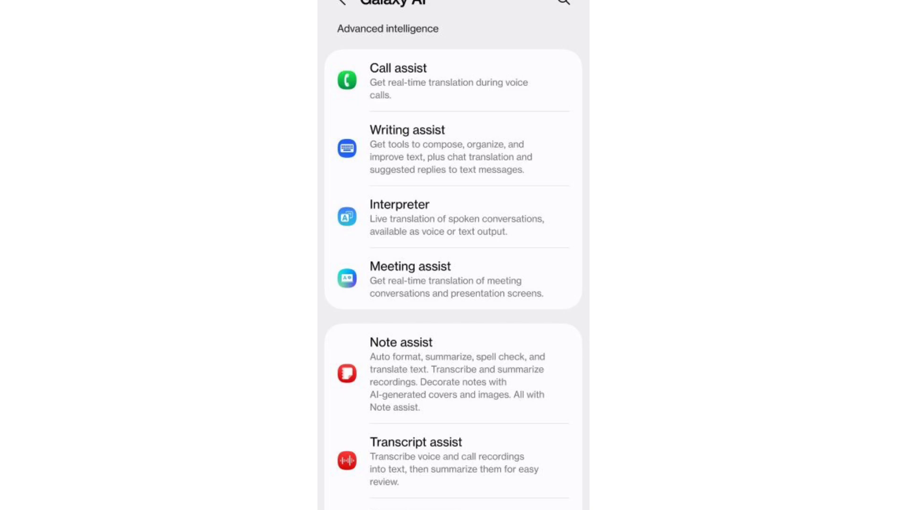
scroll("down", 3)
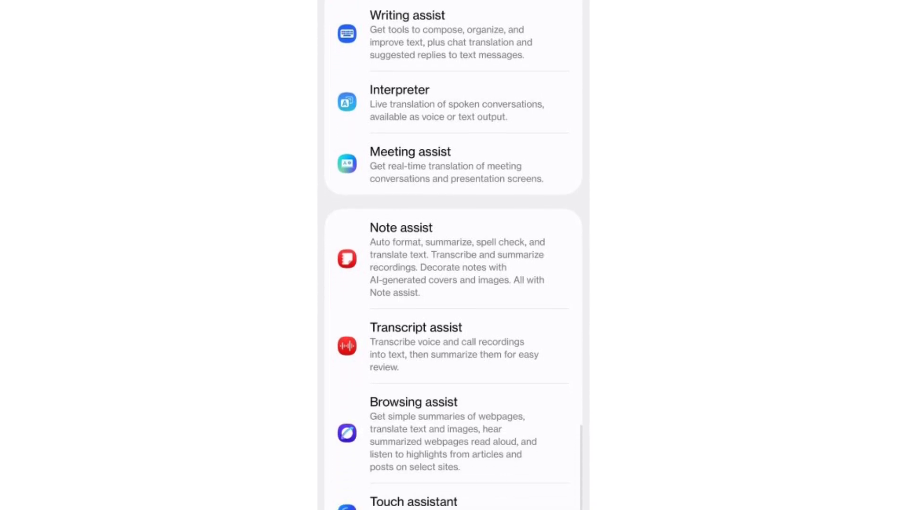
scroll("down", 3)
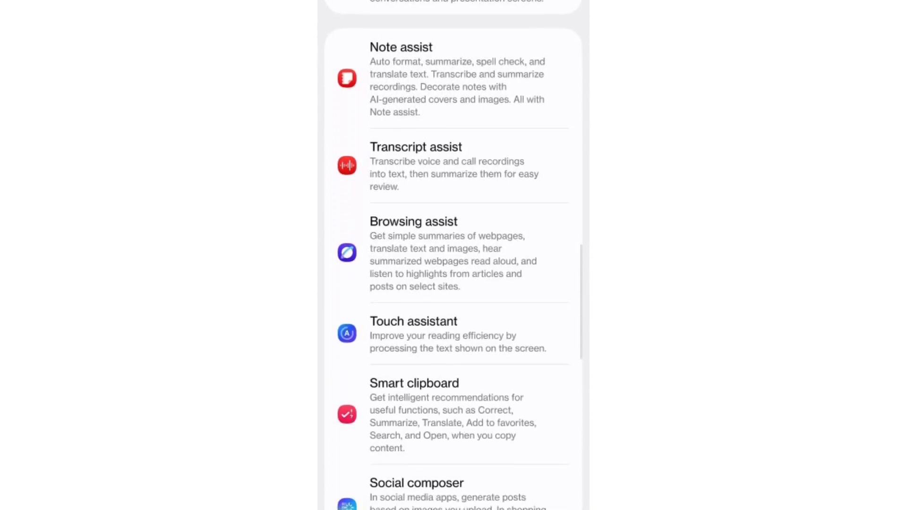
scroll("down", 3)
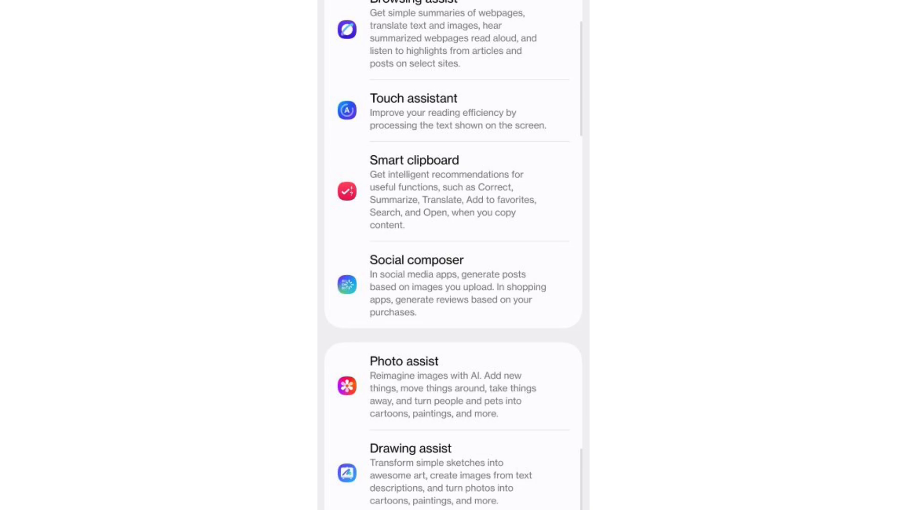
scroll("down", 3)
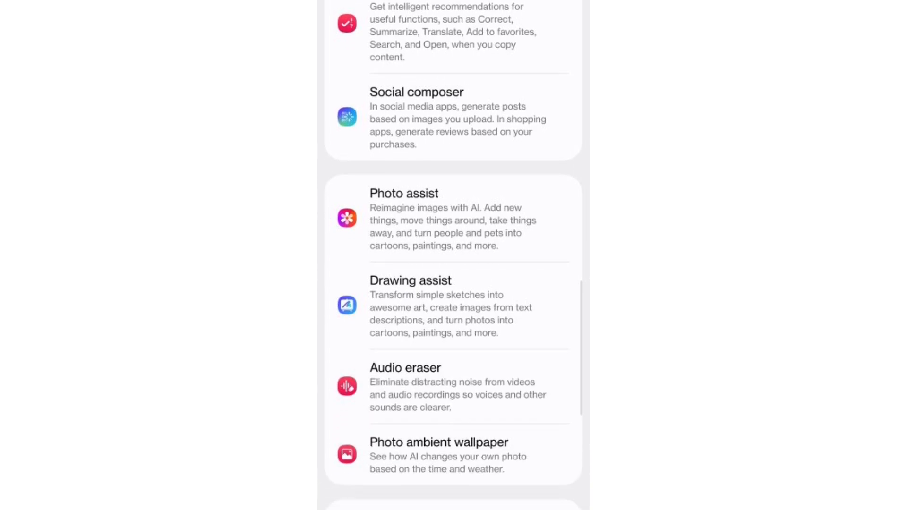
scroll("down", 3)
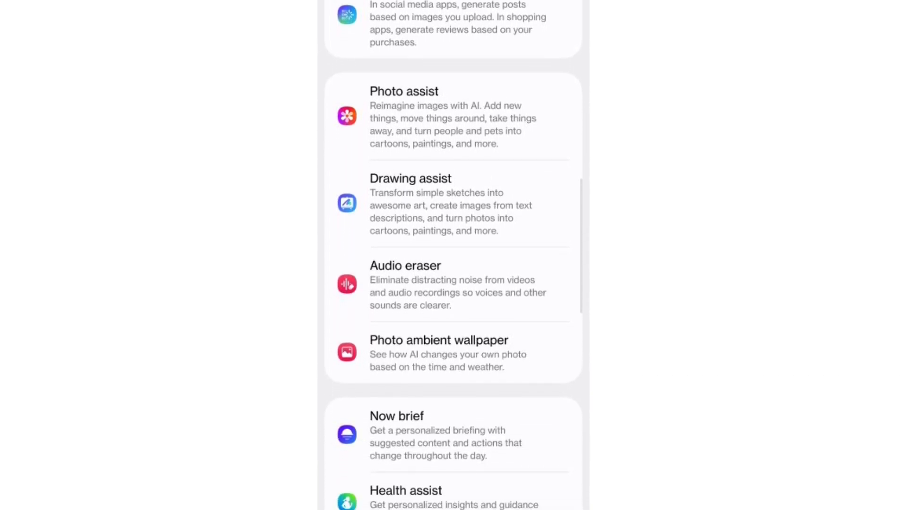
scroll("down", 3)
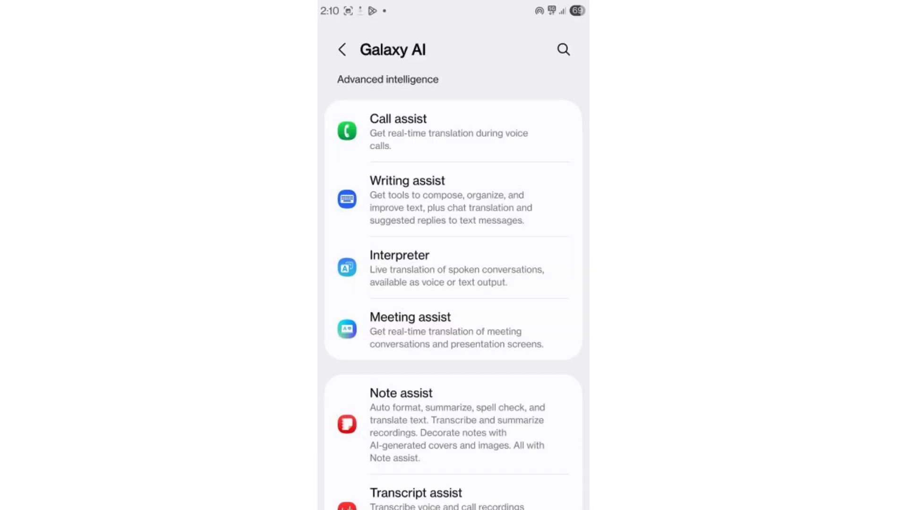
Scroll the Galaxy AI list again from the top down to Now brief and Health assist.
scroll("down", 3)
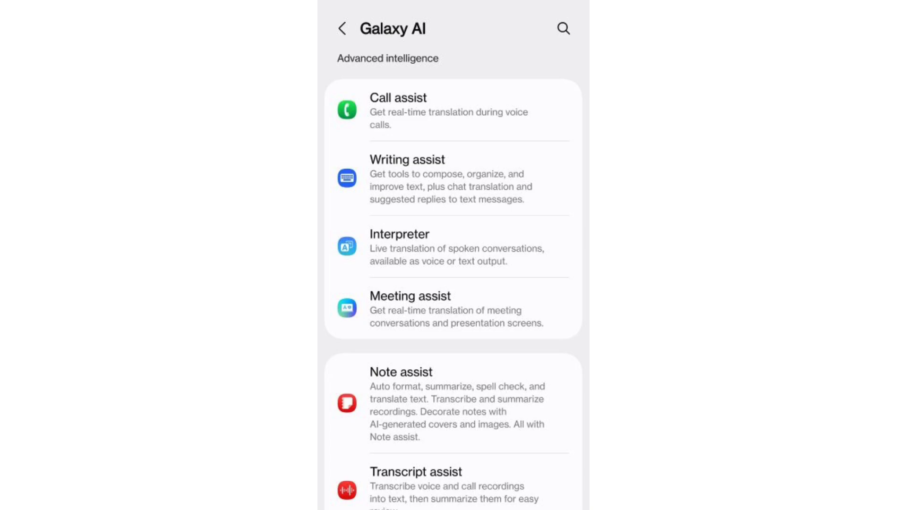
scroll("down", 3)
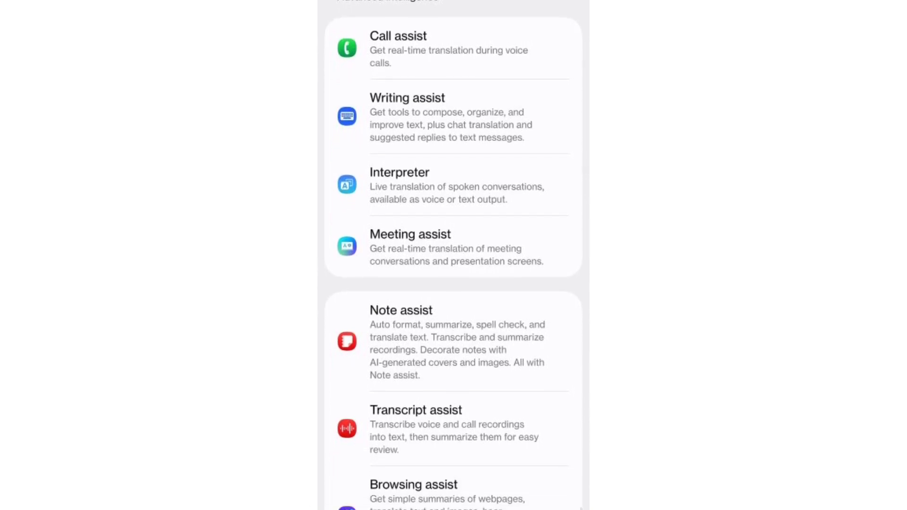
scroll("down", 3)
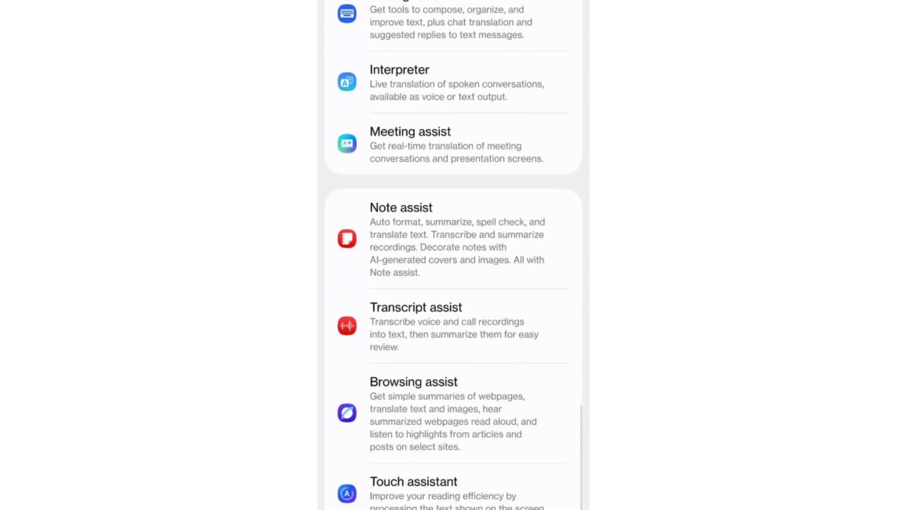
scroll("down", 3)
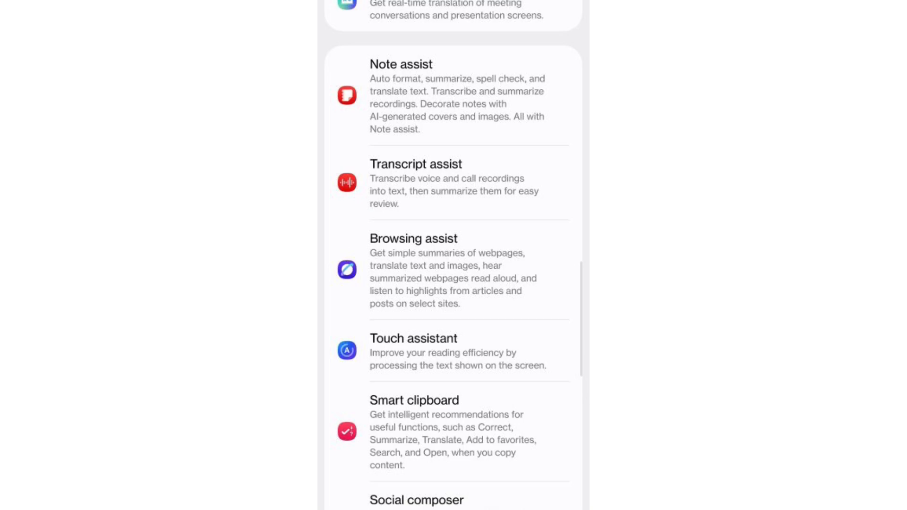
scroll("down", 3)
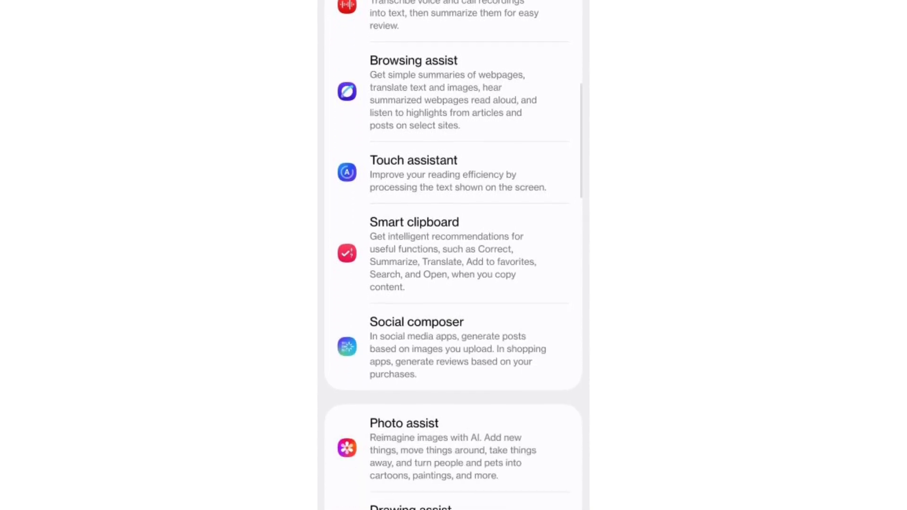
scroll("down", 3)
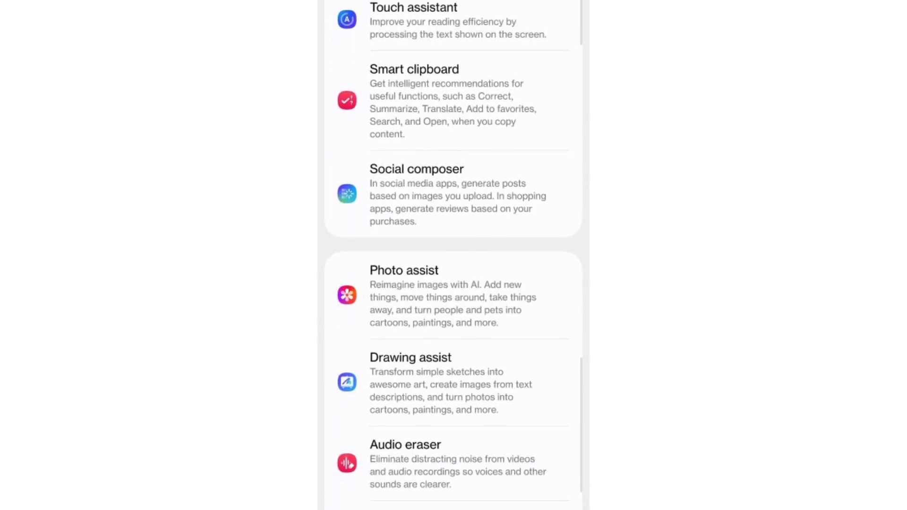
scroll("down", 3)
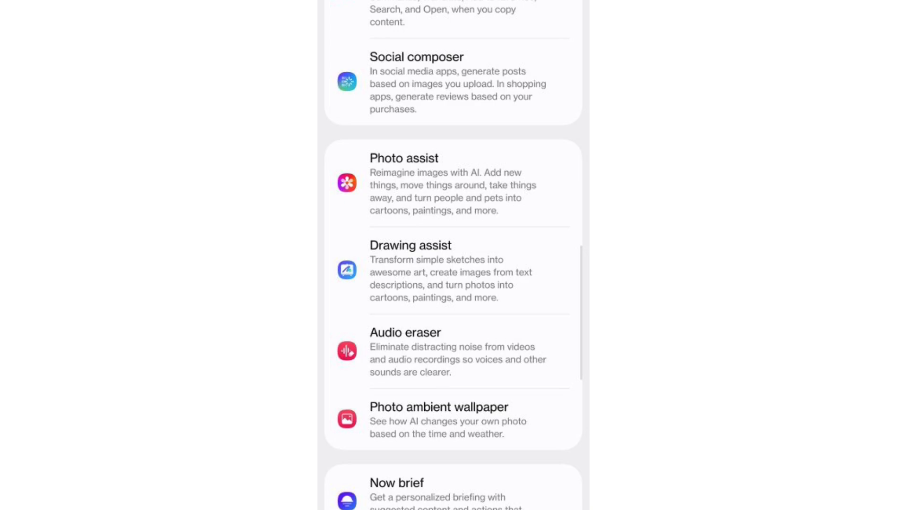
scroll("down", 3)
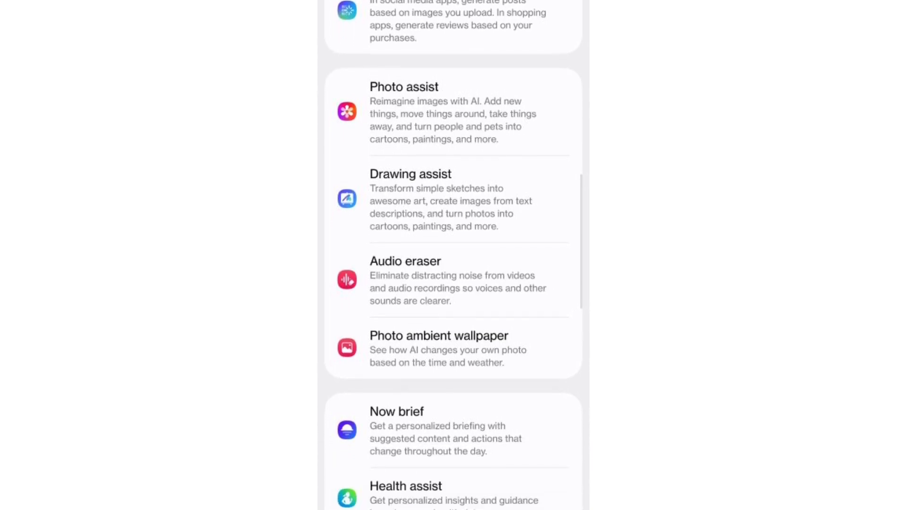